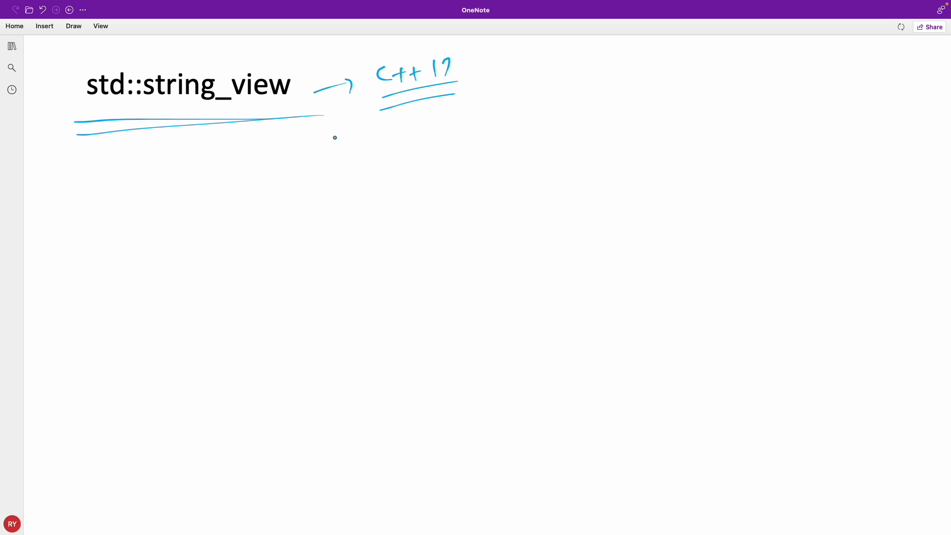
{"action": "mouse_move", "coordinate": [285, 190]}
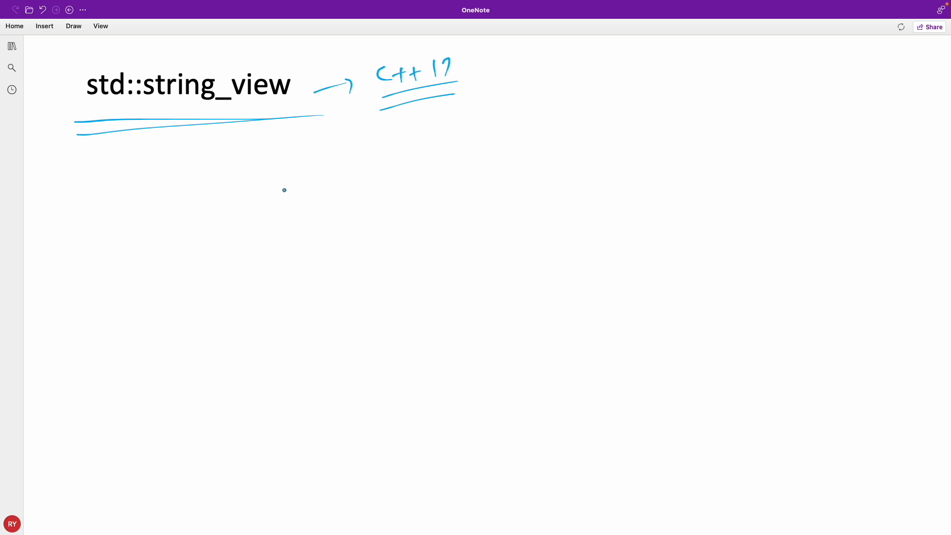
Step: Hand-write std::string str = "Rupesh"; below the heading, underlining the type and str
{"action": "left_click_drag", "start_coordinate": [284, 190], "coordinate": [310, 190]}
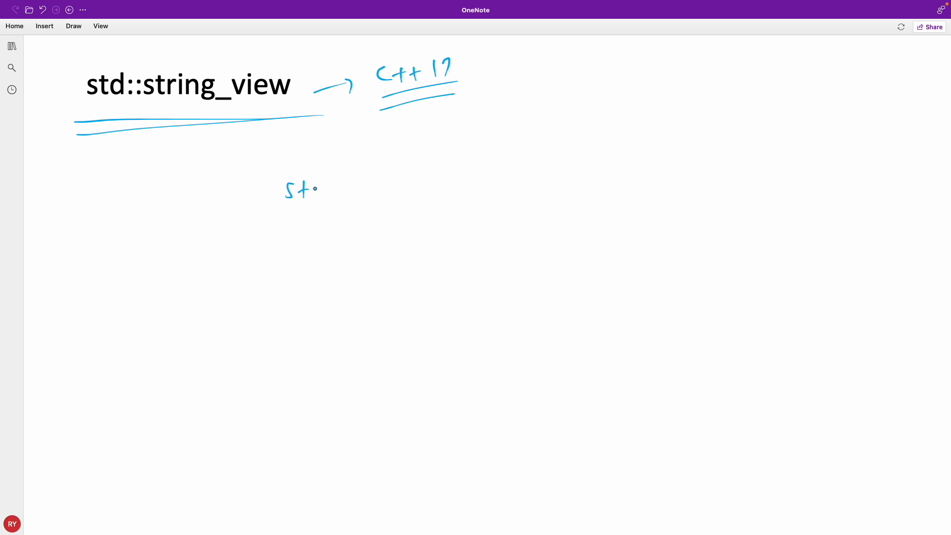
{"action": "left_click_drag", "start_coordinate": [303, 189], "coordinate": [357, 191]}
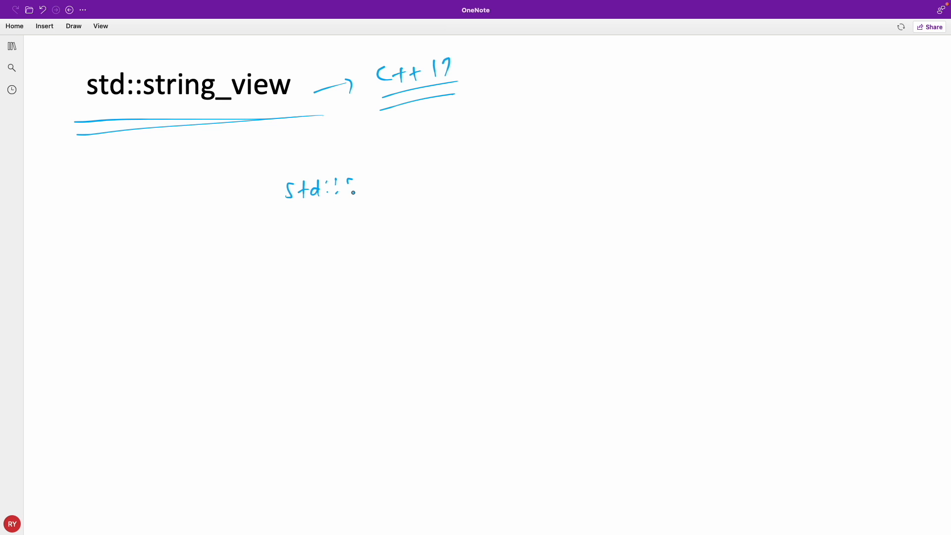
{"action": "left_click_drag", "start_coordinate": [349, 185], "coordinate": [409, 188]}
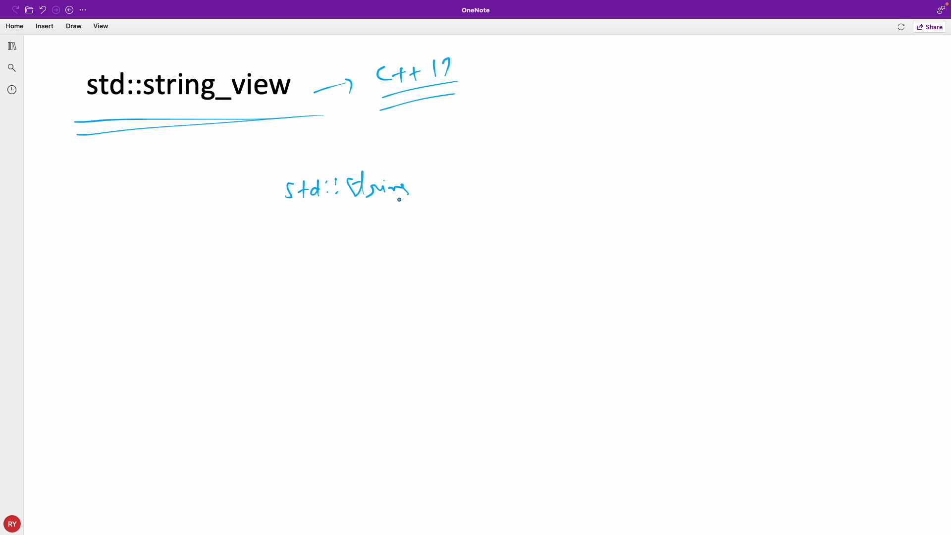
{"action": "left_click_drag", "start_coordinate": [436, 182], "coordinate": [466, 182]}
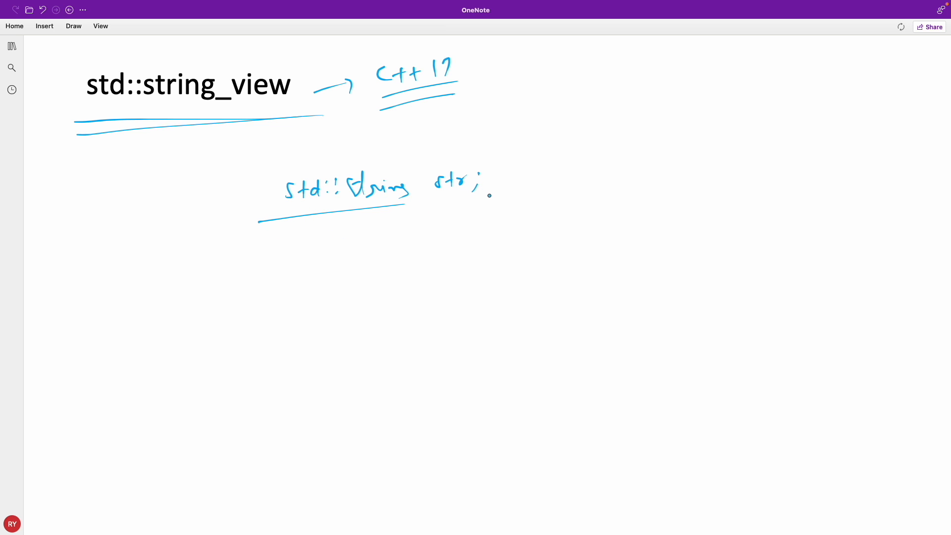
{"action": "left_click_drag", "start_coordinate": [498, 180], "coordinate": [558, 173]}
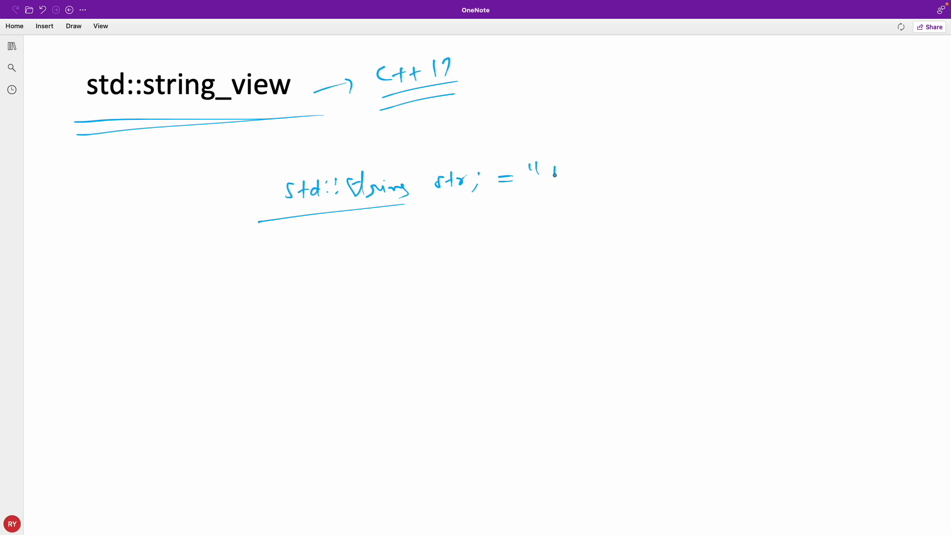
{"action": "left_click_drag", "start_coordinate": [543, 177], "coordinate": [648, 163]}
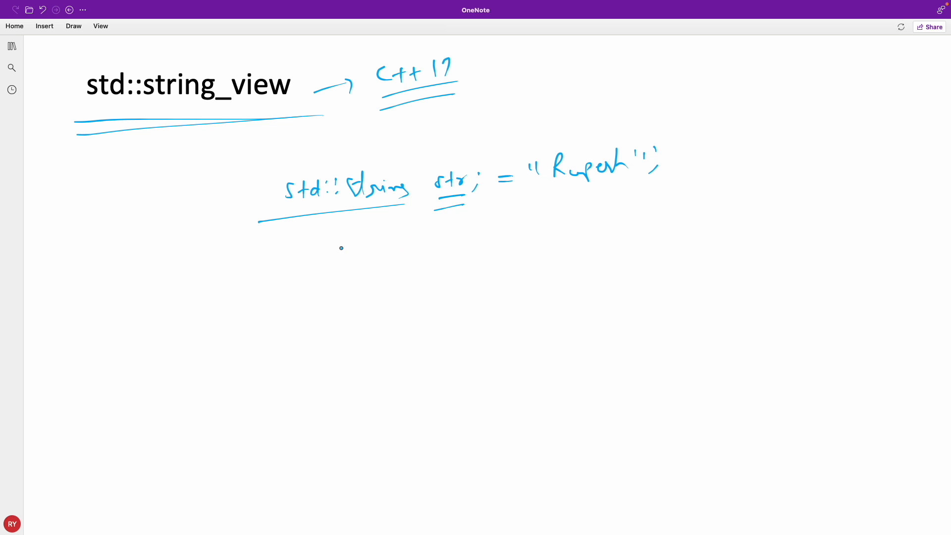
Step: Ink the copy line // str1 = str; underneath with an arrow from str and annotations
{"action": "left_click_drag", "start_coordinate": [343, 228], "coordinate": [351, 245]}
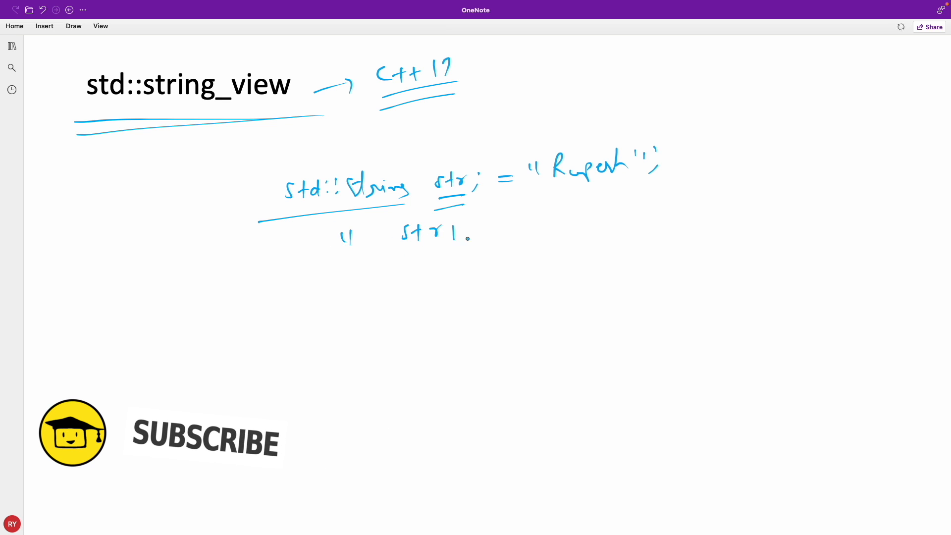
{"action": "left_click_drag", "start_coordinate": [485, 217], "coordinate": [540, 218]}
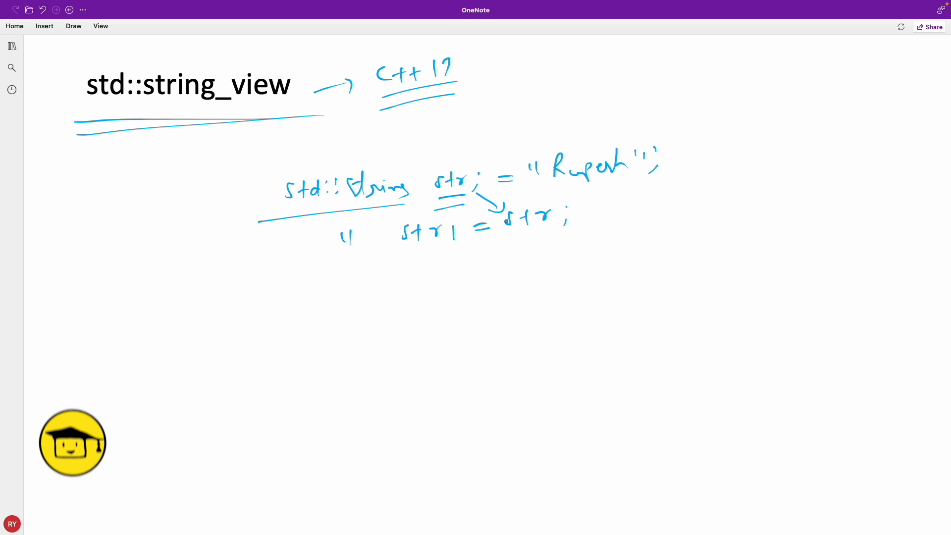
{"action": "left_click_drag", "start_coordinate": [508, 230], "coordinate": [551, 228]}
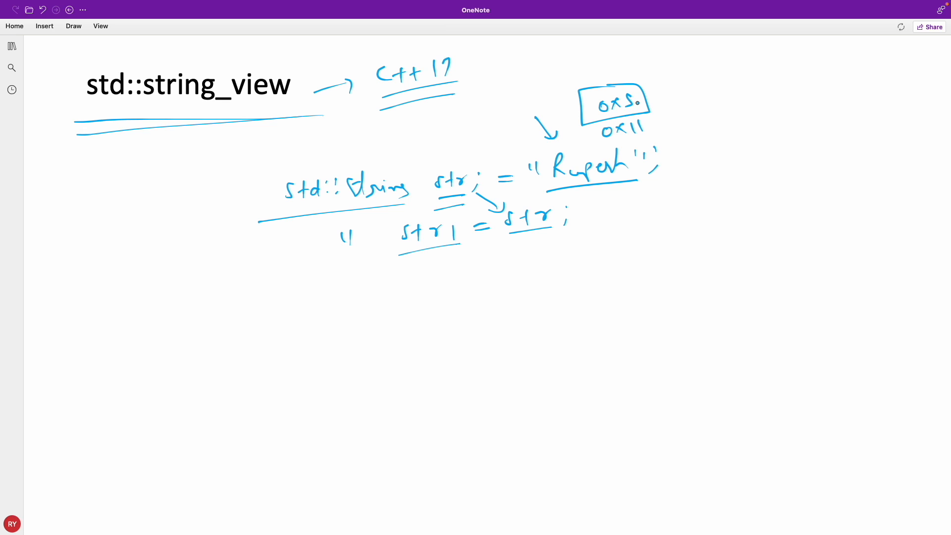
Step: Draw a loop arrow to the 0x50/0x11 address box, a memory column with slot marks, and arrows under Rupesh
{"action": "left_click_drag", "start_coordinate": [528, 182], "coordinate": [570, 100]}
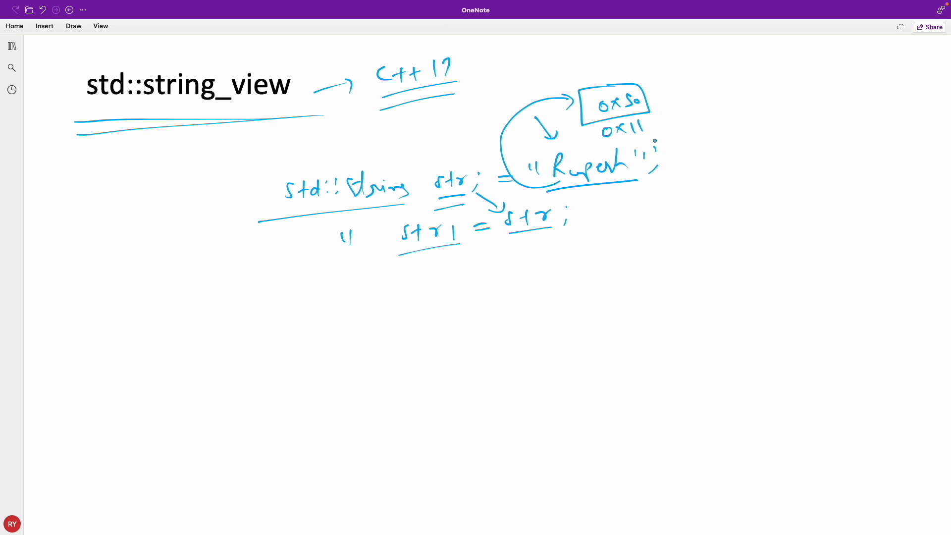
{"action": "left_click_drag", "start_coordinate": [624, 236], "coordinate": [645, 399]}
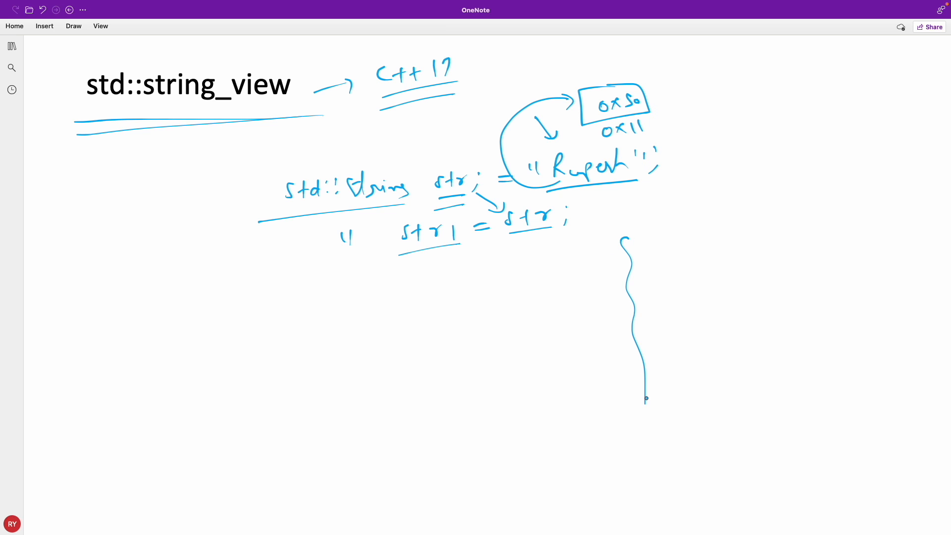
{"action": "left_click_drag", "start_coordinate": [643, 260], "coordinate": [686, 385]}
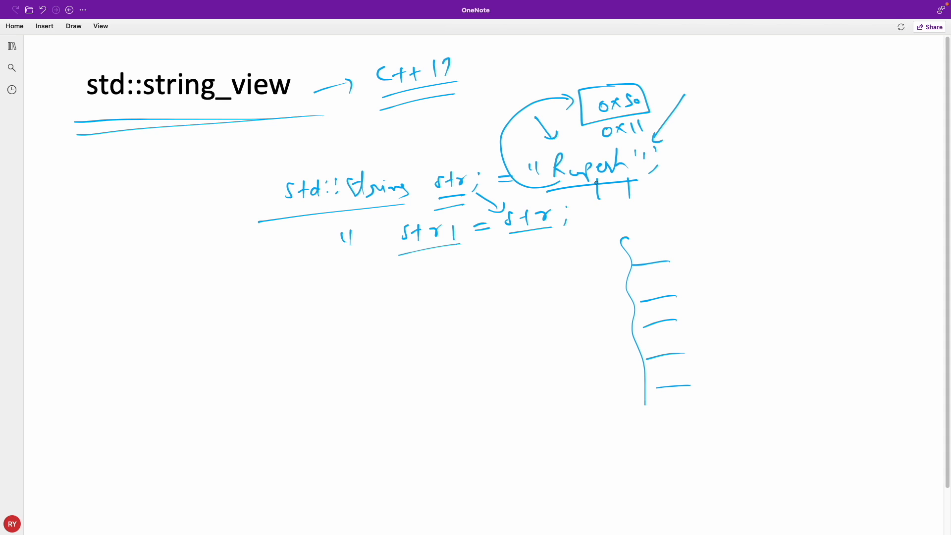
{"action": "left_click_drag", "start_coordinate": [598, 194], "coordinate": [631, 185]}
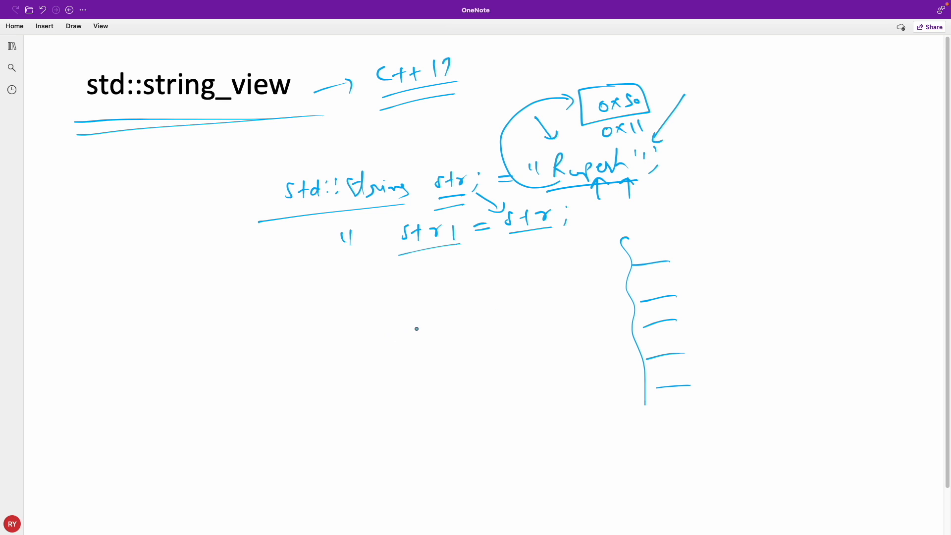
Step: Ink substr(0,3) below the copy line with arrows pointing into the first letters of Rupesh
{"action": "left_click_drag", "start_coordinate": [409, 340], "coordinate": [483, 331]}
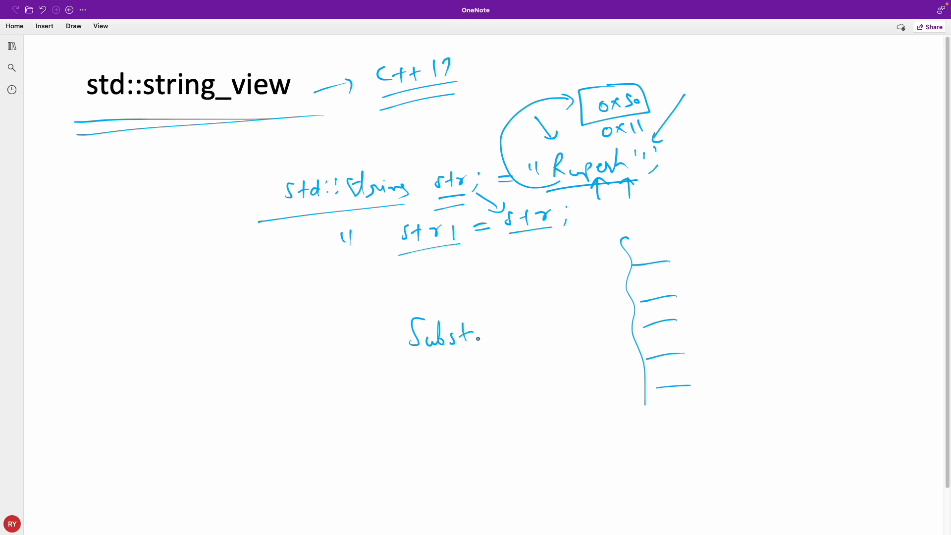
{"action": "left_click_drag", "start_coordinate": [474, 334], "coordinate": [551, 331]}
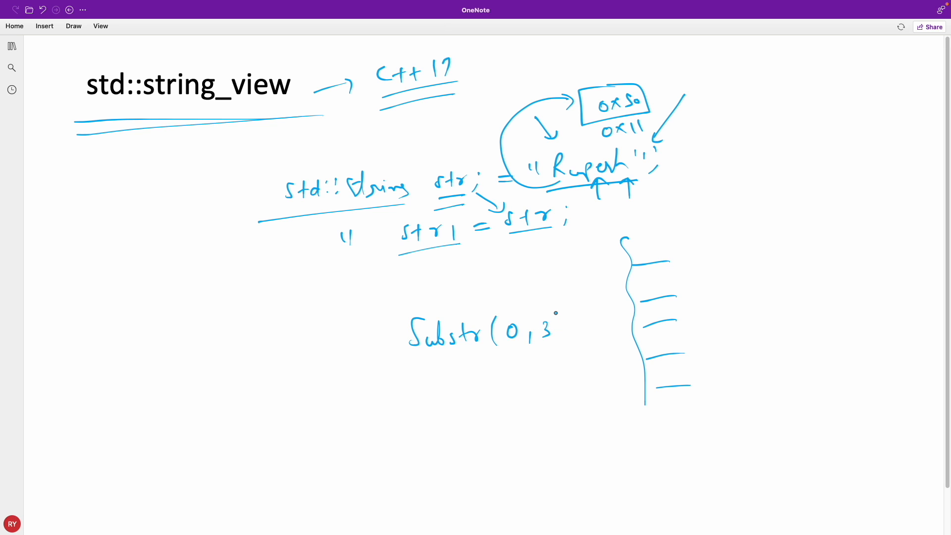
{"action": "left_click_drag", "start_coordinate": [552, 314], "coordinate": [564, 346]}
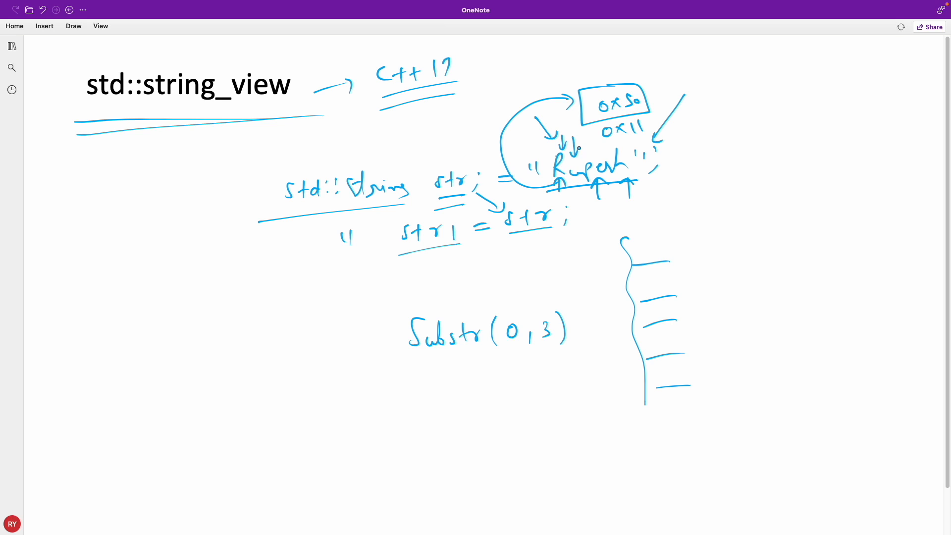
{"action": "left_click_drag", "start_coordinate": [574, 136], "coordinate": [582, 158]}
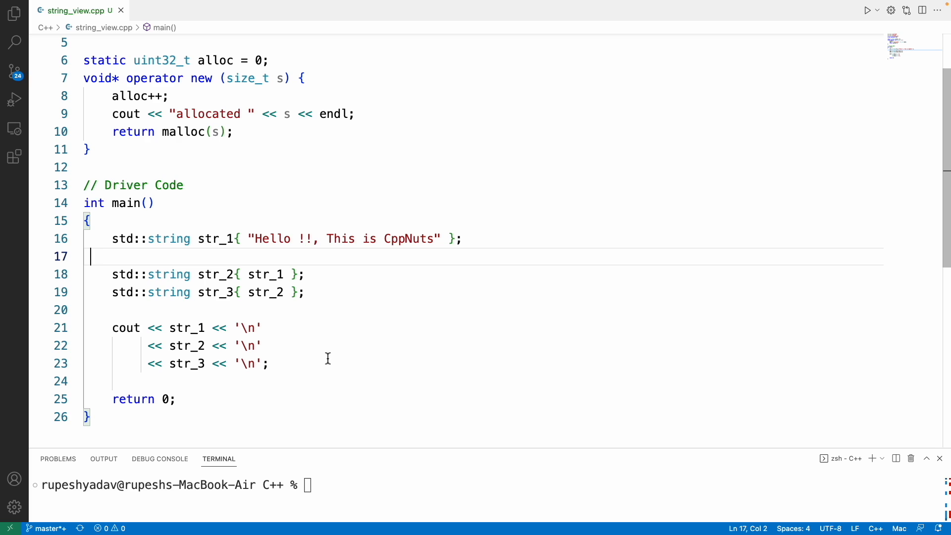
{"action": "double_click", "coordinate": [169, 238]}
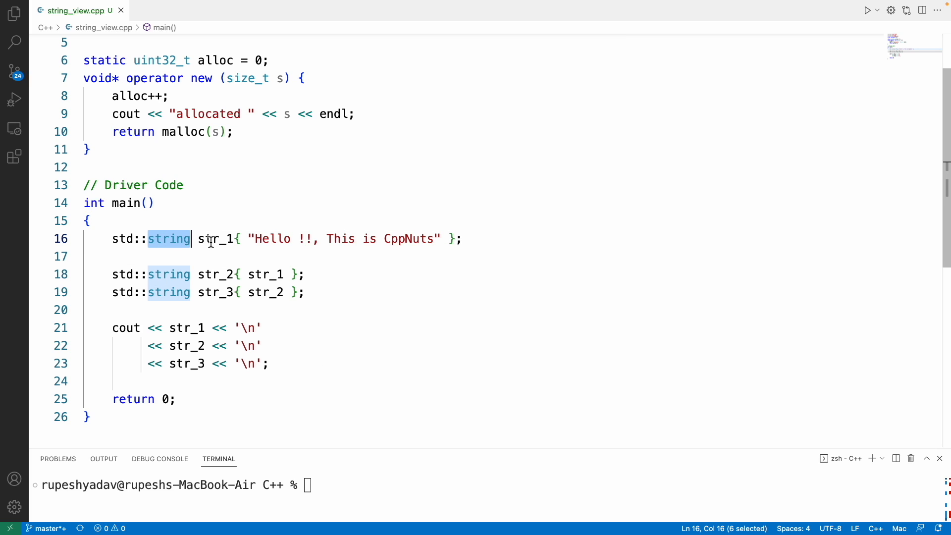
{"action": "left_click", "coordinate": [215, 238]}
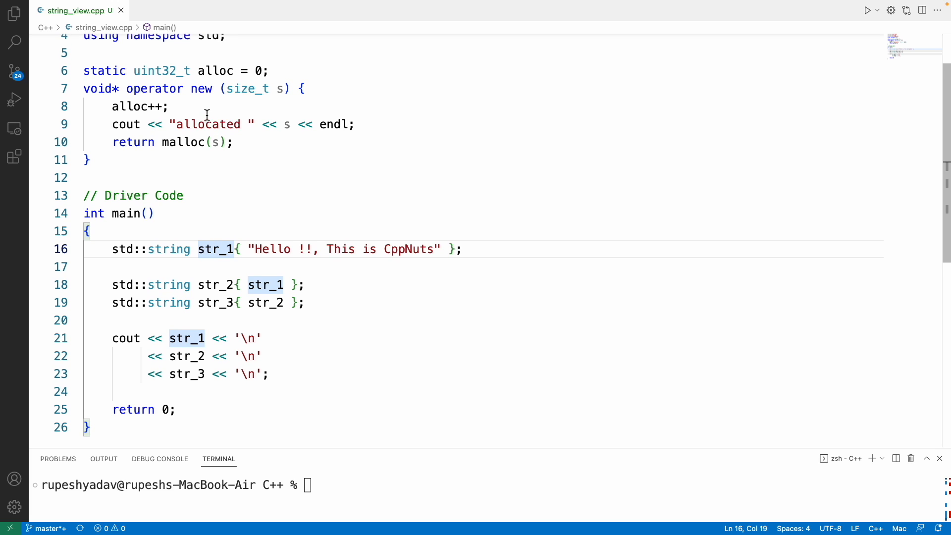
{"action": "mouse_move", "coordinate": [201, 88]}
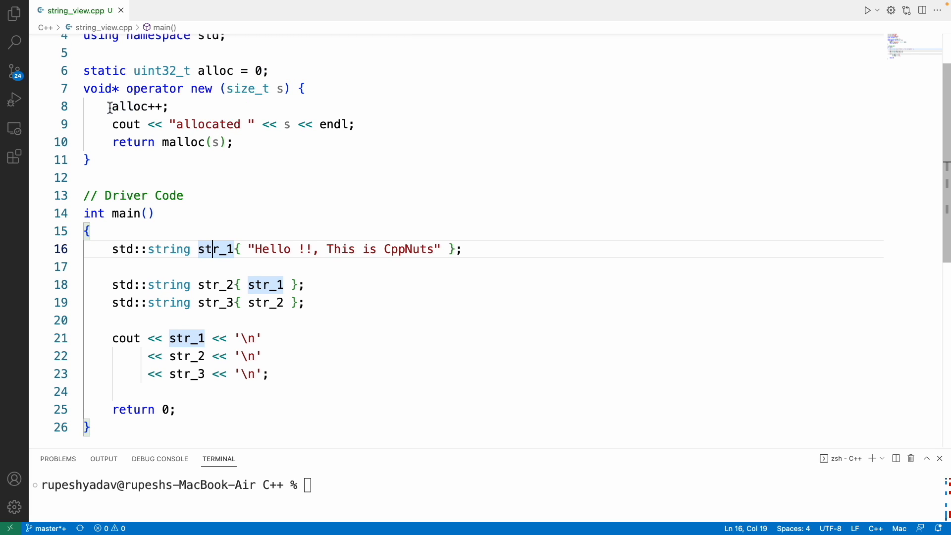
{"action": "double_click", "coordinate": [207, 124]}
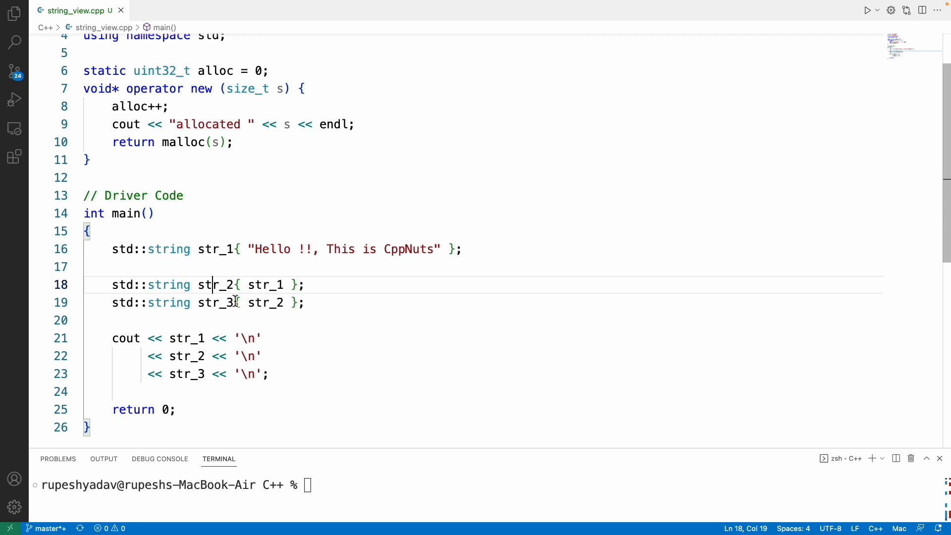
{"action": "double_click", "coordinate": [215, 303]}
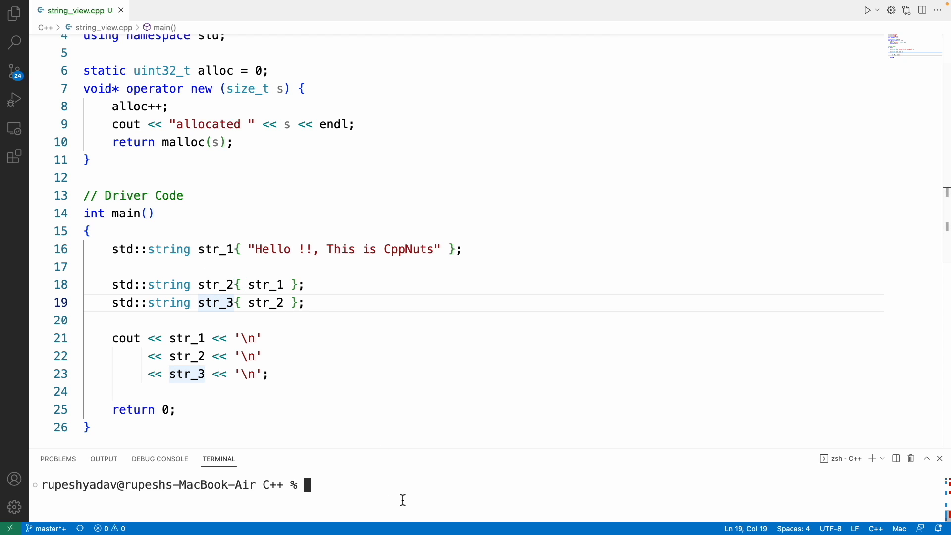
Step: Clear the terminal and run the compiled demo, showing three 32-byte allocations
{"action": "type", "text": "clear"}
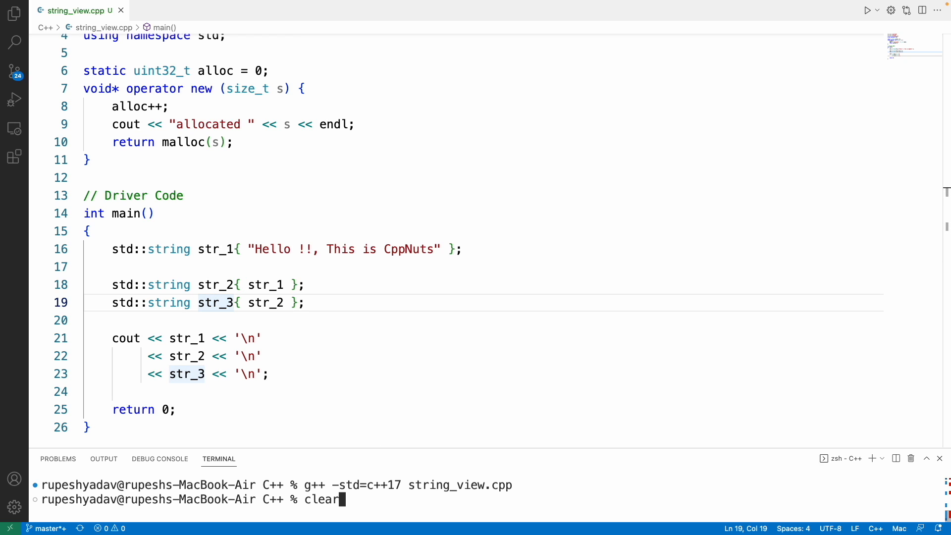
{"action": "type", "text": "./a.out"}
{"action": "key", "text": "Enter"}
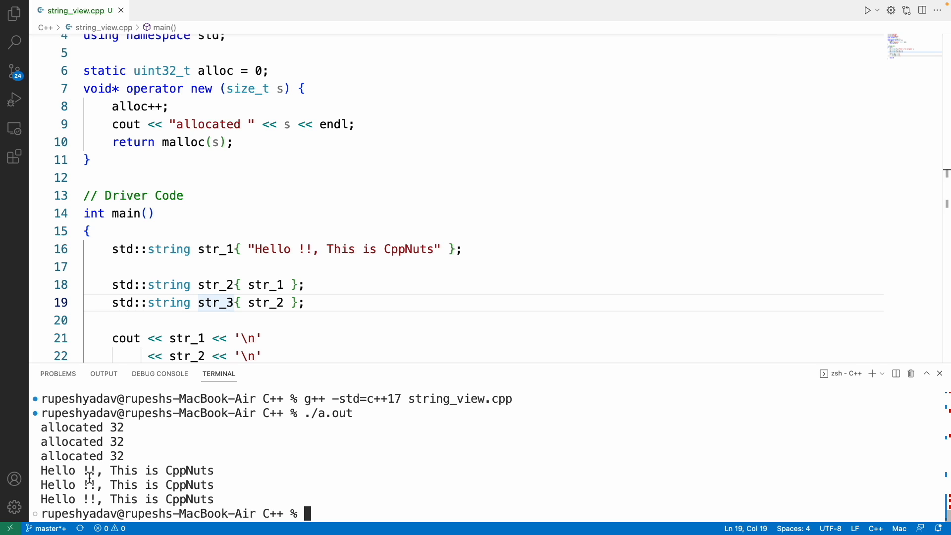
{"action": "mouse_move", "coordinate": [233, 474]}
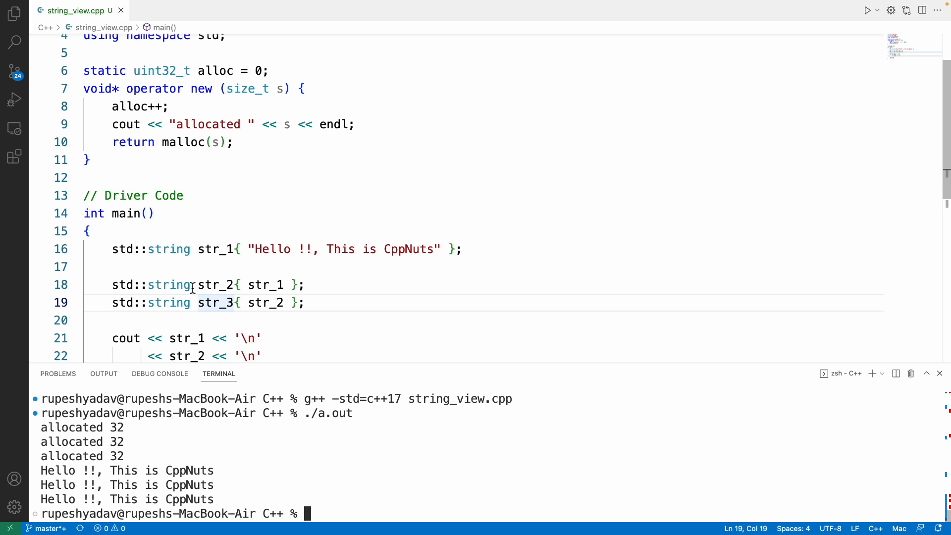
Step: Change str_2 and str_3 on lines 18 and 19 from std::string to std::string_view
{"action": "type", "text": "_view"}
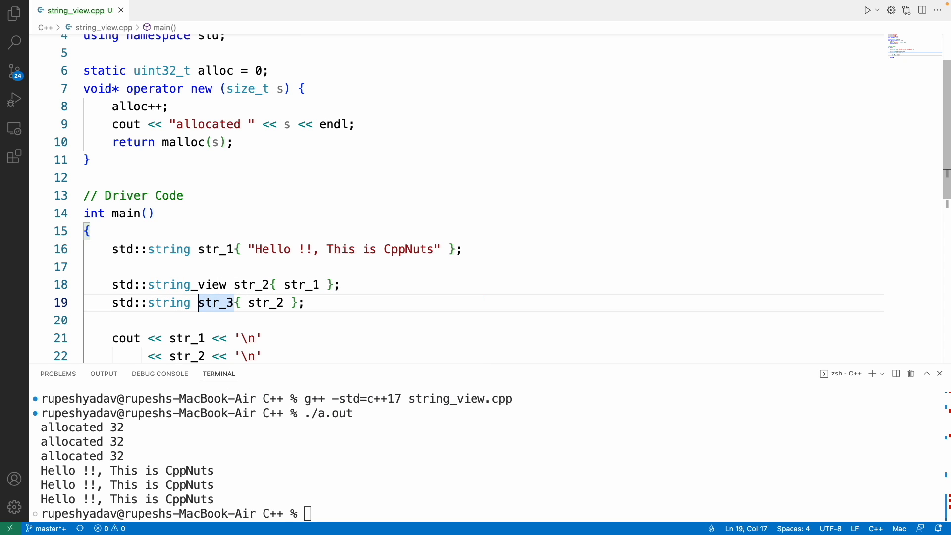
{"action": "type", "text": "_view"}
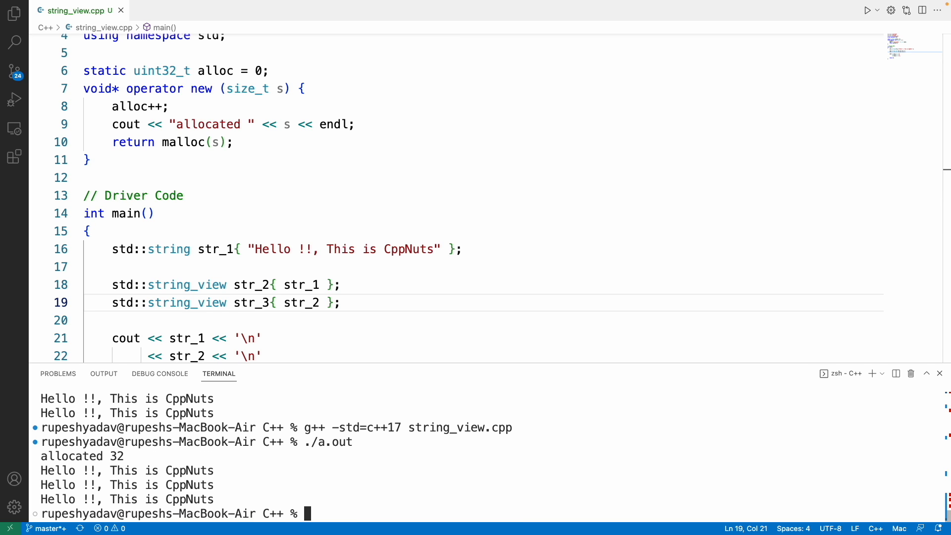
{"action": "mouse_move", "coordinate": [134, 456]}
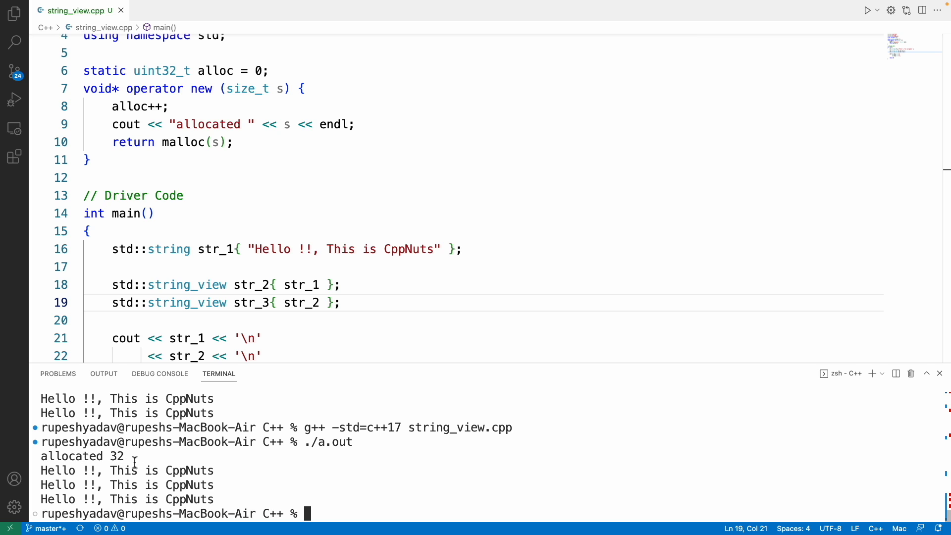
{"action": "mouse_move", "coordinate": [147, 255]}
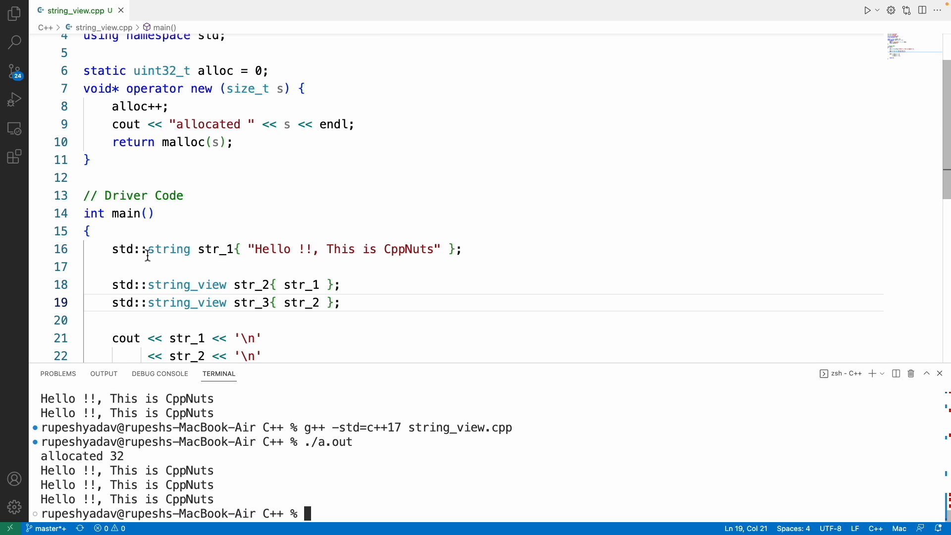
Step: Change str_2's initializer on line 18 to str_1.substr(0, 5)
{"action": "left_click_drag", "start_coordinate": [148, 248], "coordinate": [245, 248]}
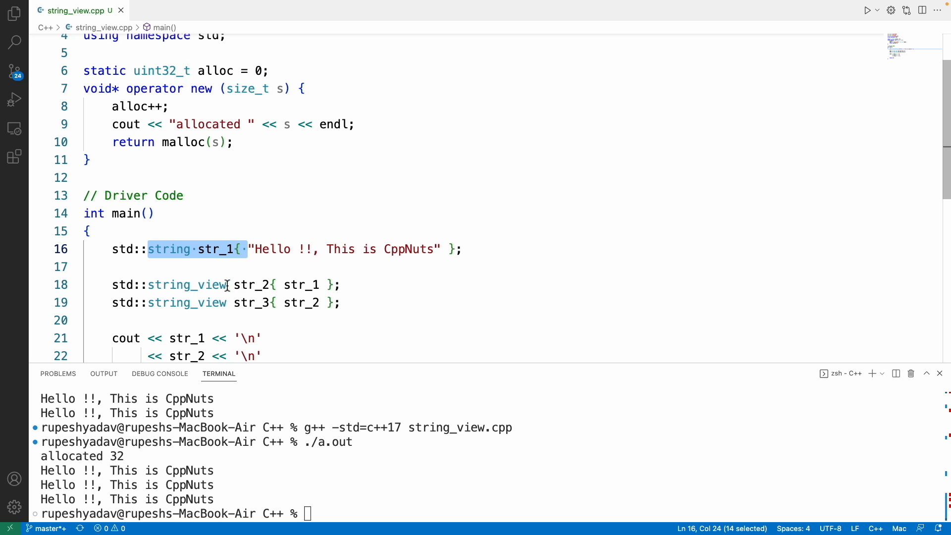
{"action": "type", "text": "."}
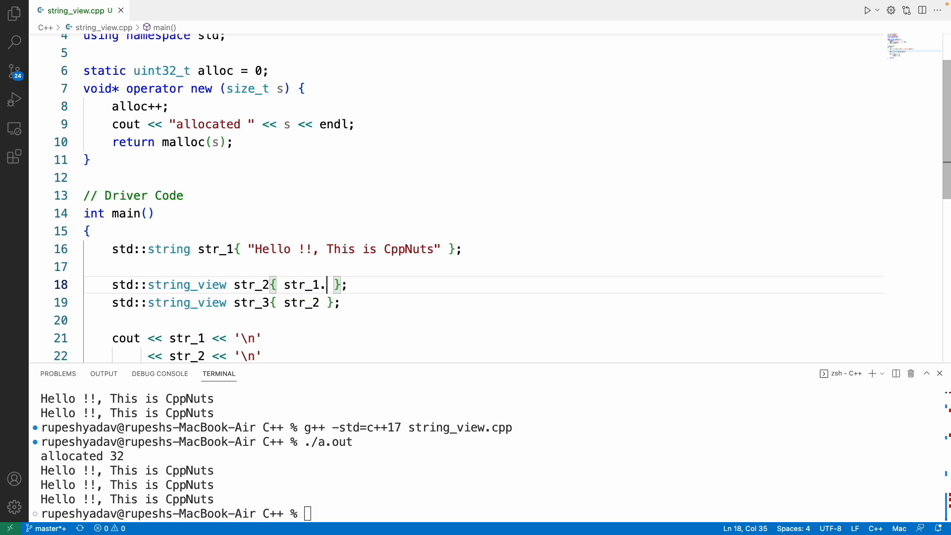
{"action": "type", "text": "substr()"}
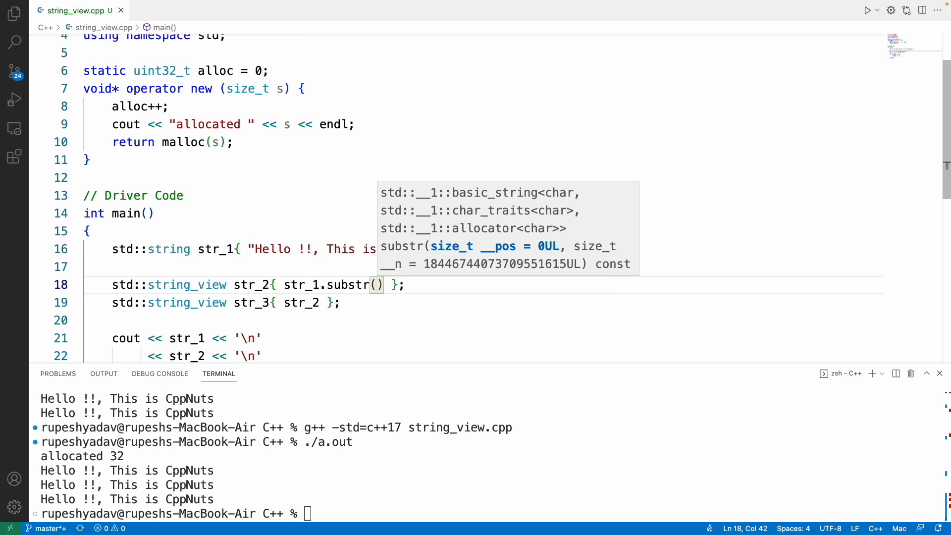
{"action": "type", "text": "0,"}
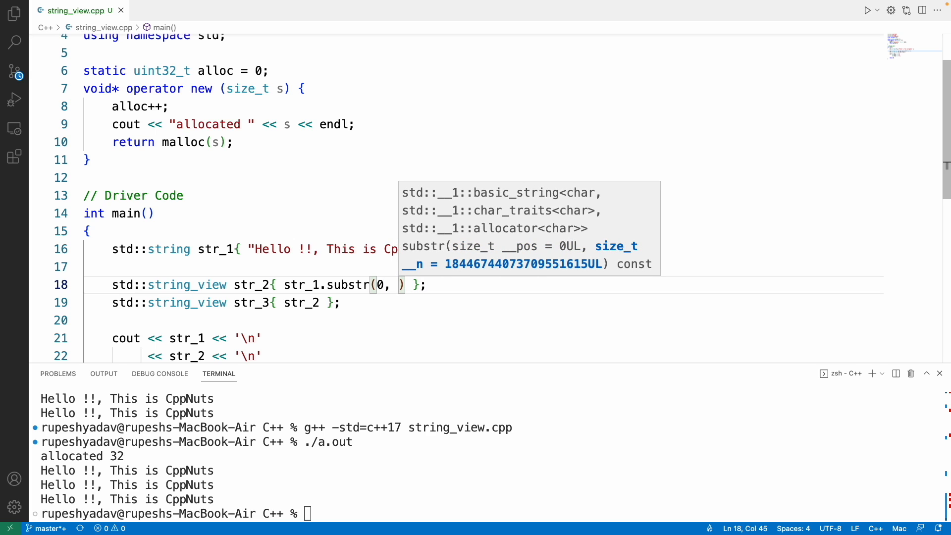
{"action": "type", "text": "5"}
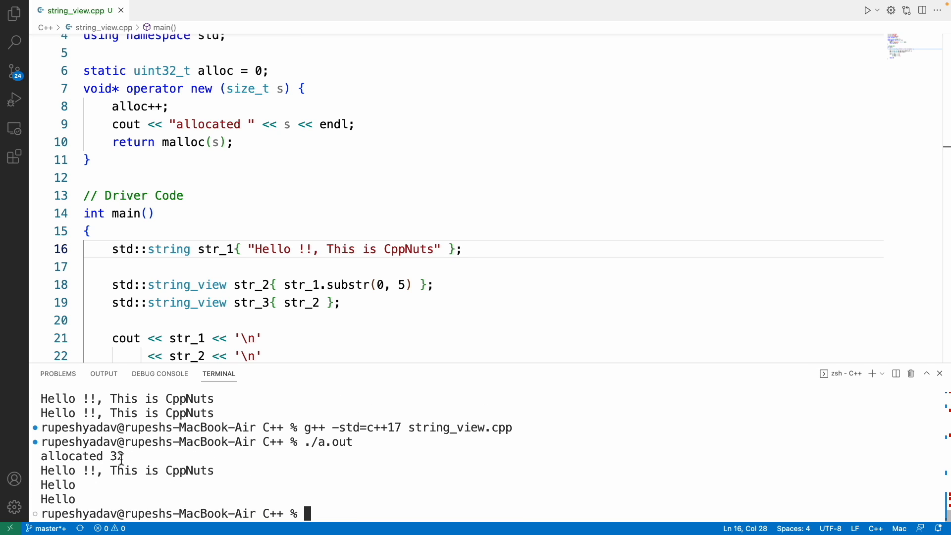
{"action": "mouse_move", "coordinate": [69, 503]}
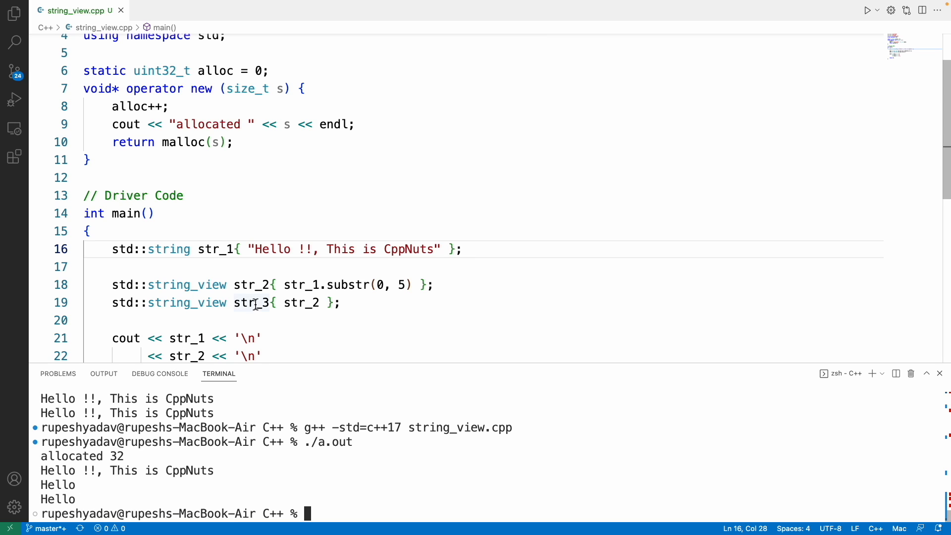
{"action": "scroll", "scroll_direction": "down", "scroll_amount": 3}
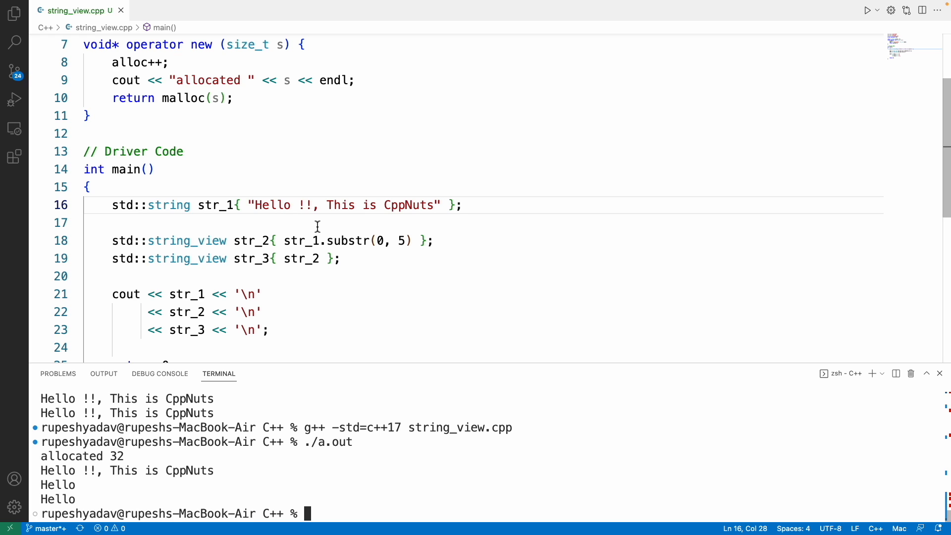
{"action": "mouse_move", "coordinate": [311, 223]}
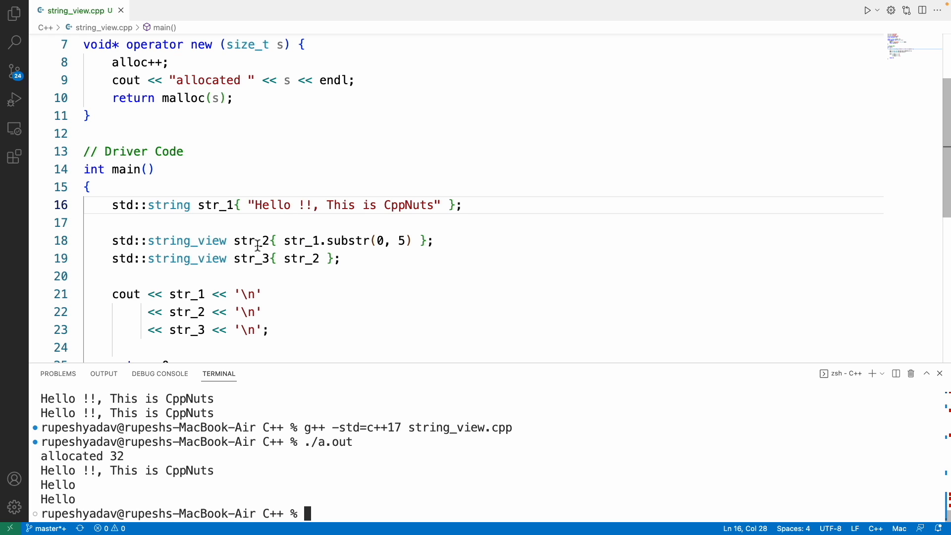
{"action": "mouse_move", "coordinate": [187, 239]}
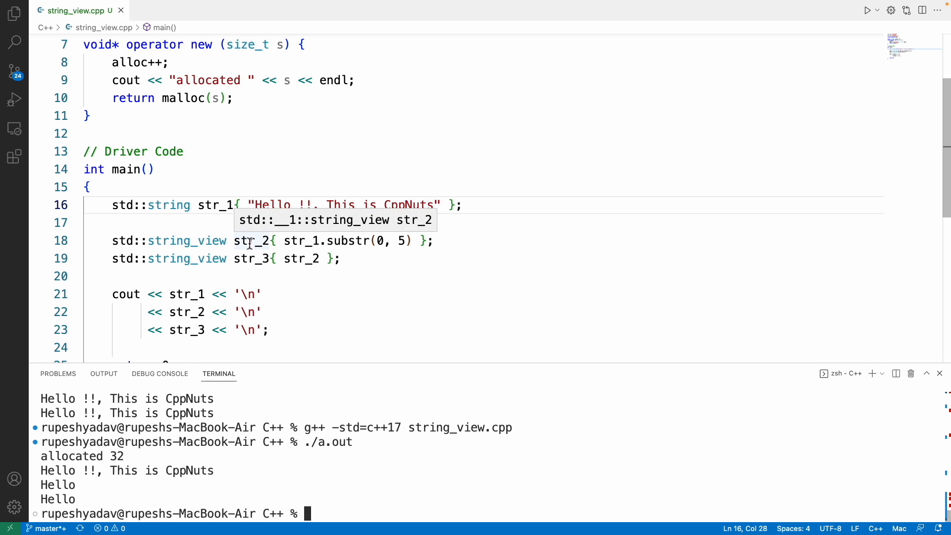
{"action": "double_click", "coordinate": [187, 241]}
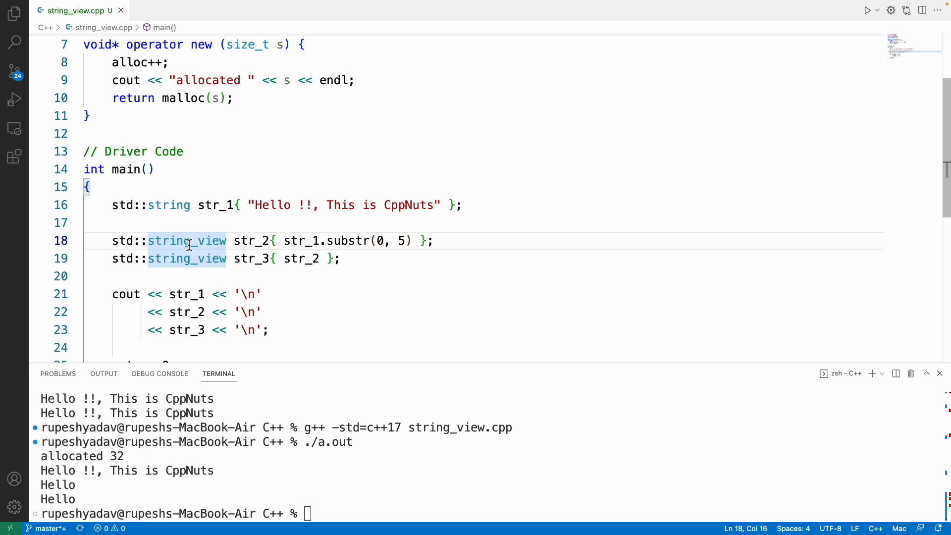
{"action": "mouse_move", "coordinate": [349, 240]}
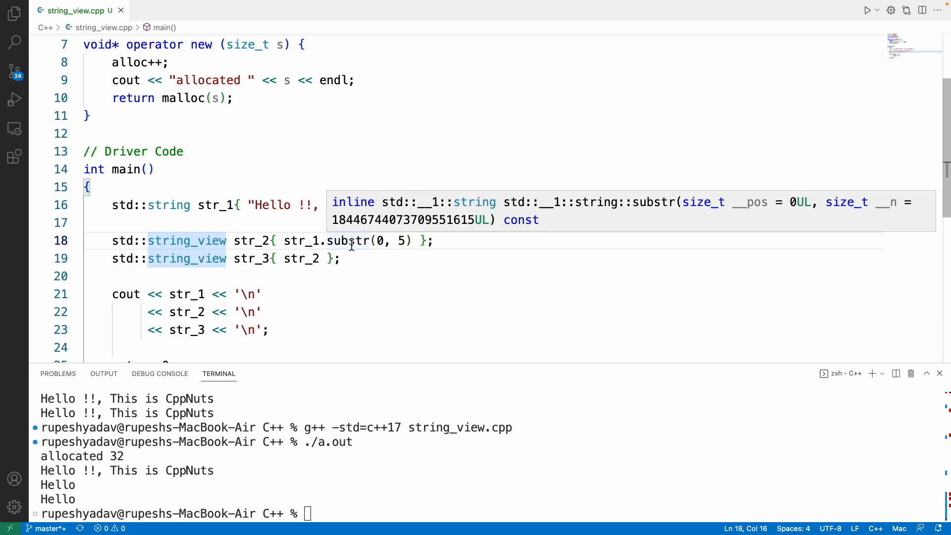
{"action": "mouse_move", "coordinate": [328, 241]}
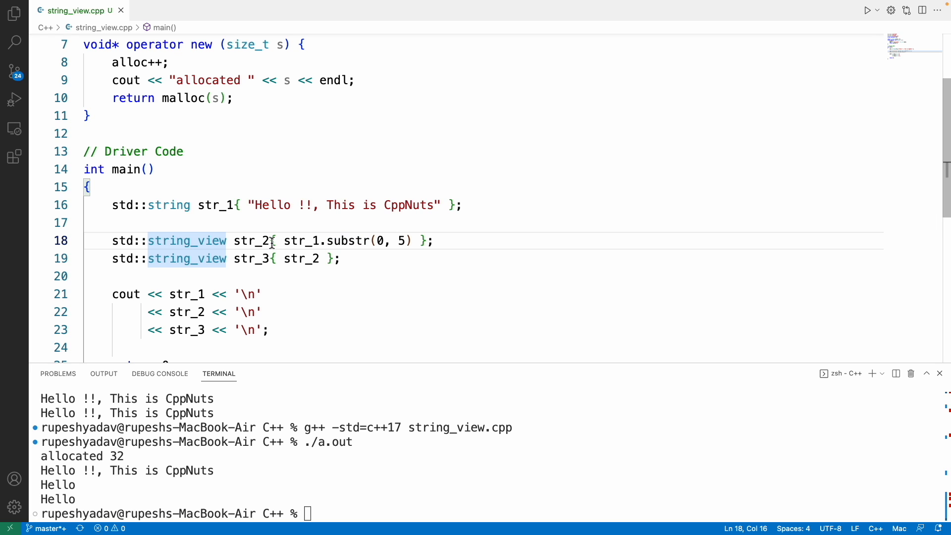
{"action": "double_click", "coordinate": [250, 240]}
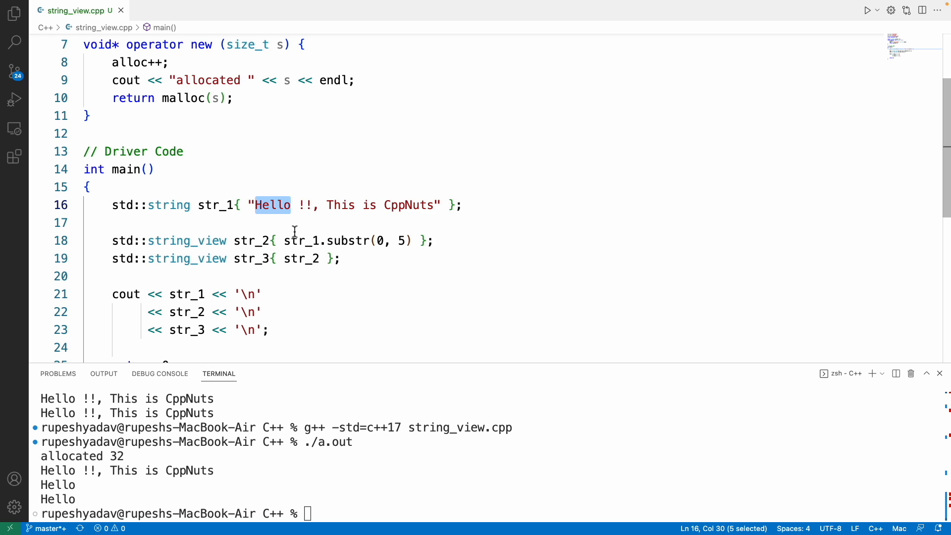
{"action": "mouse_move", "coordinate": [195, 243]}
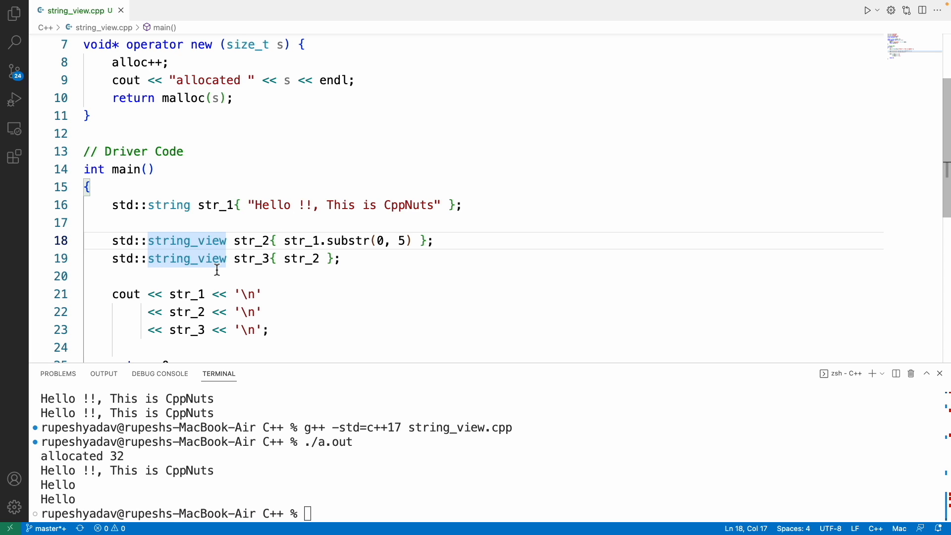
{"action": "mouse_move", "coordinate": [311, 306]}
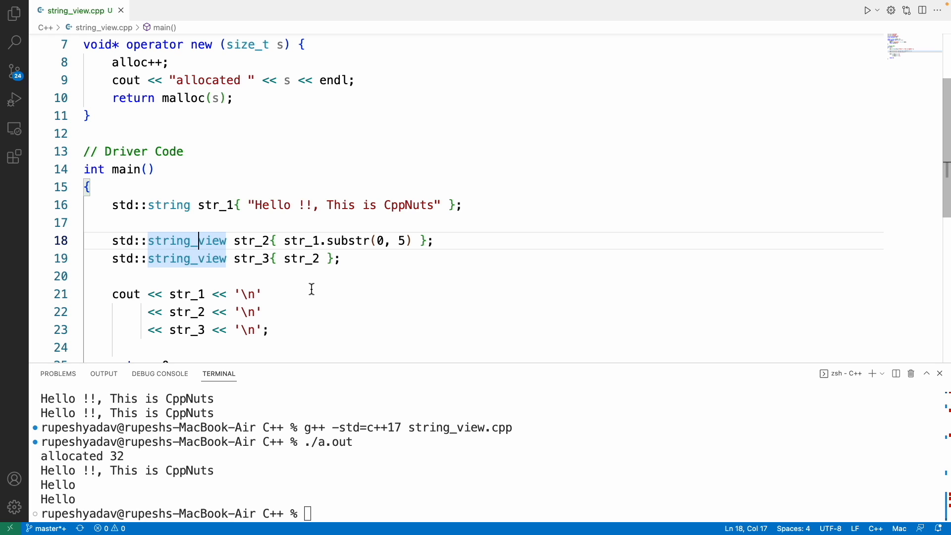
{"action": "left_click", "coordinate": [255, 239]}
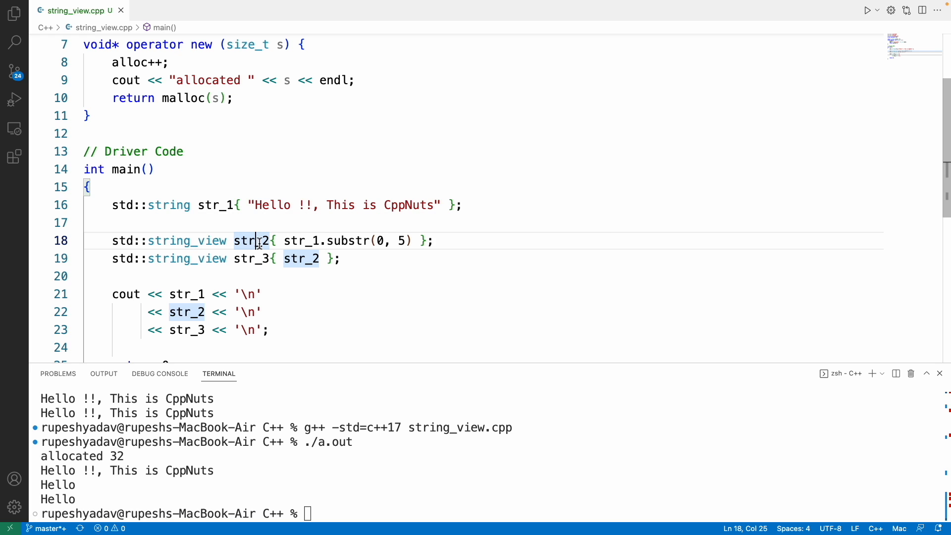
{"action": "mouse_move", "coordinate": [296, 264]}
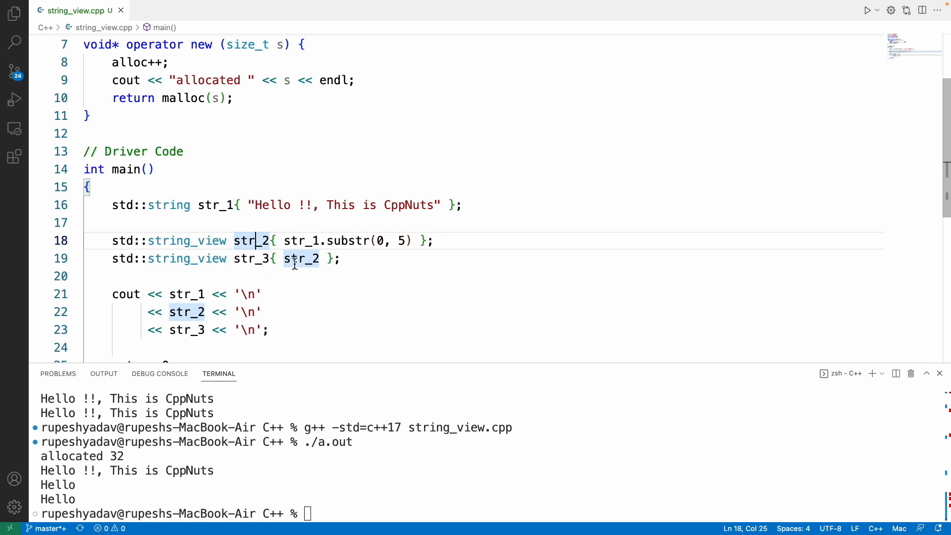
{"action": "left_click_drag", "start_coordinate": [256, 206], "coordinate": [333, 205]}
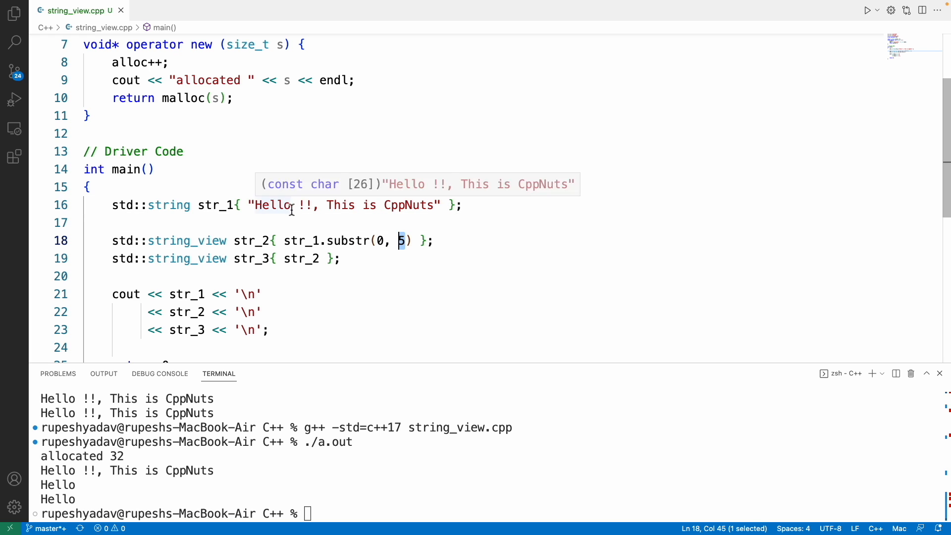
{"action": "double_click", "coordinate": [272, 204]}
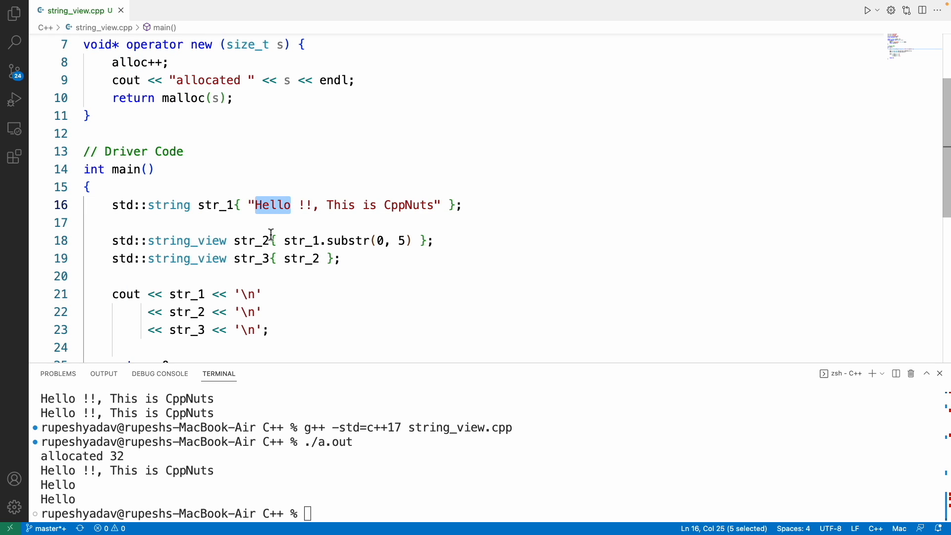
{"action": "mouse_move", "coordinate": [274, 226]}
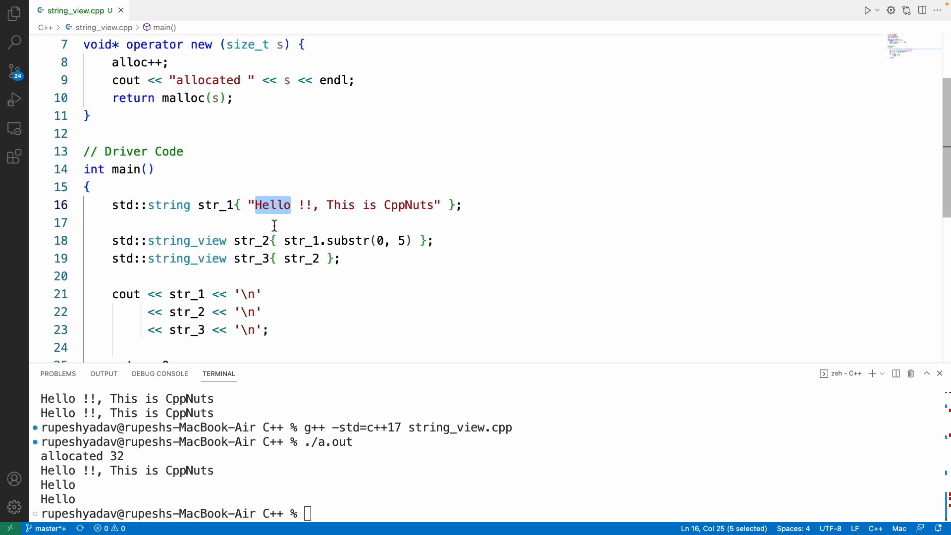
{"action": "left_click", "coordinate": [91, 223]}
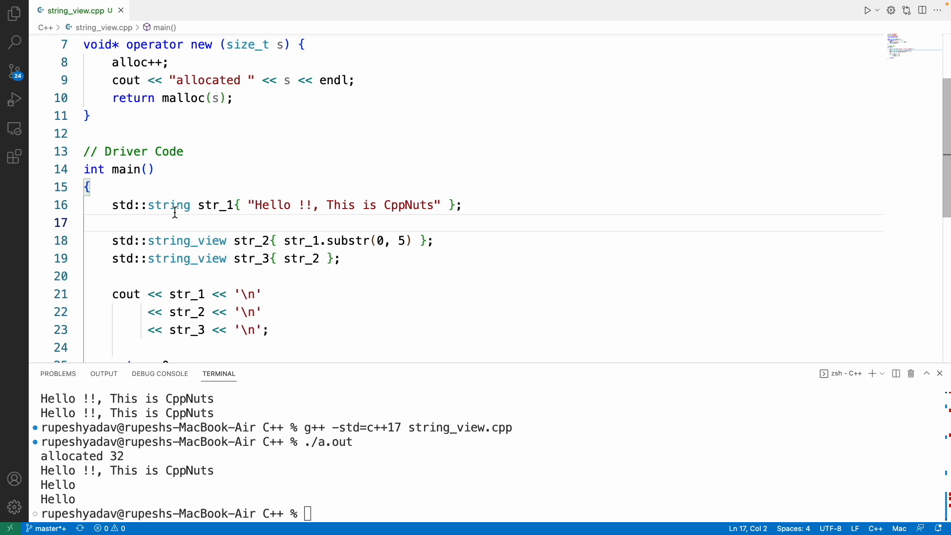
{"action": "double_click", "coordinate": [168, 205]}
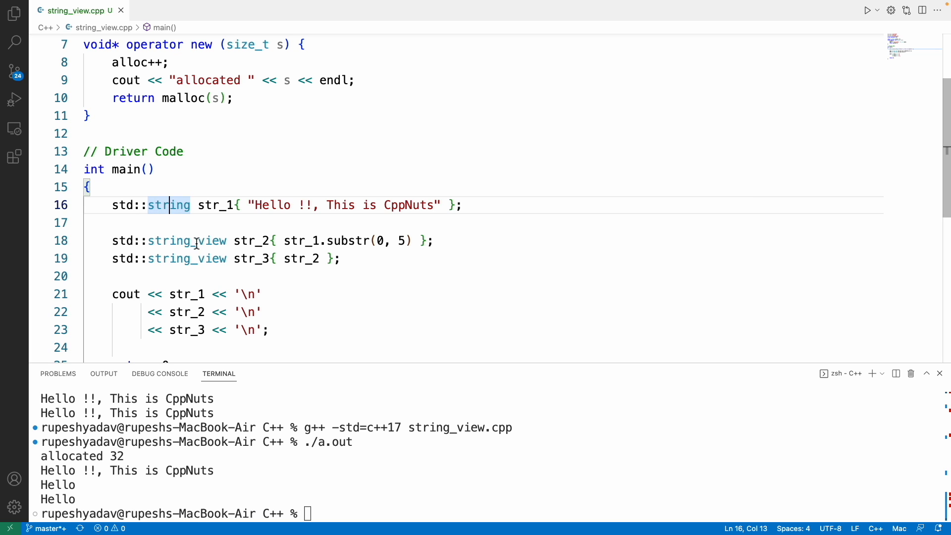
{"action": "double_click", "coordinate": [186, 240]}
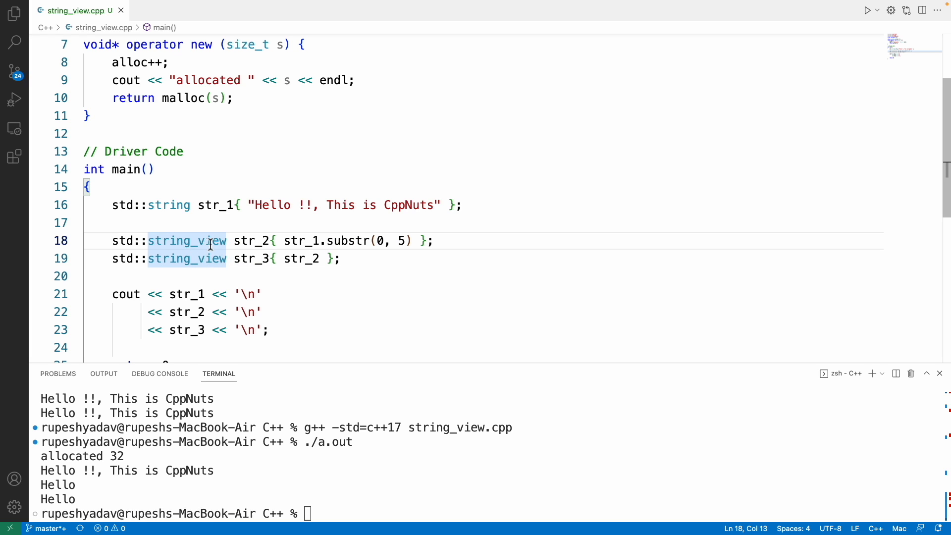
{"action": "mouse_move", "coordinate": [326, 271]}
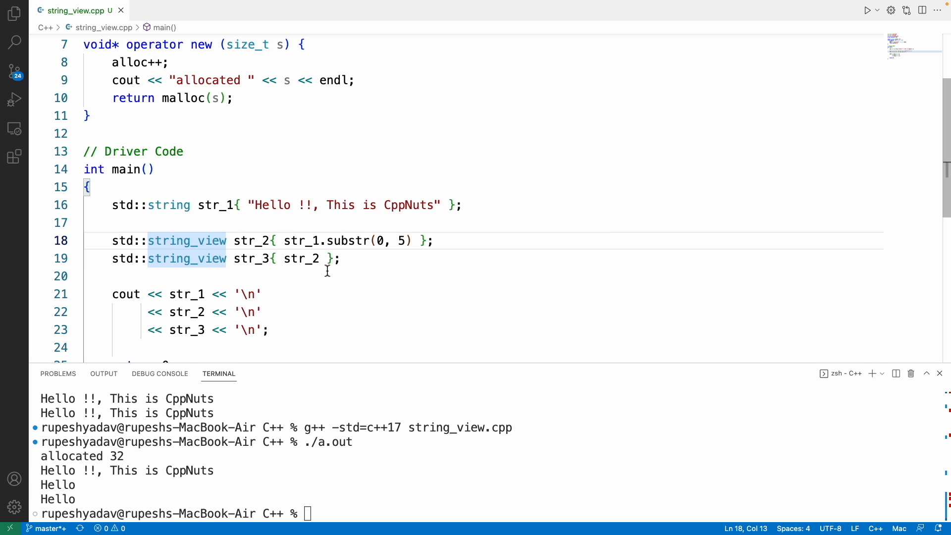
{"action": "double_click", "coordinate": [418, 205]}
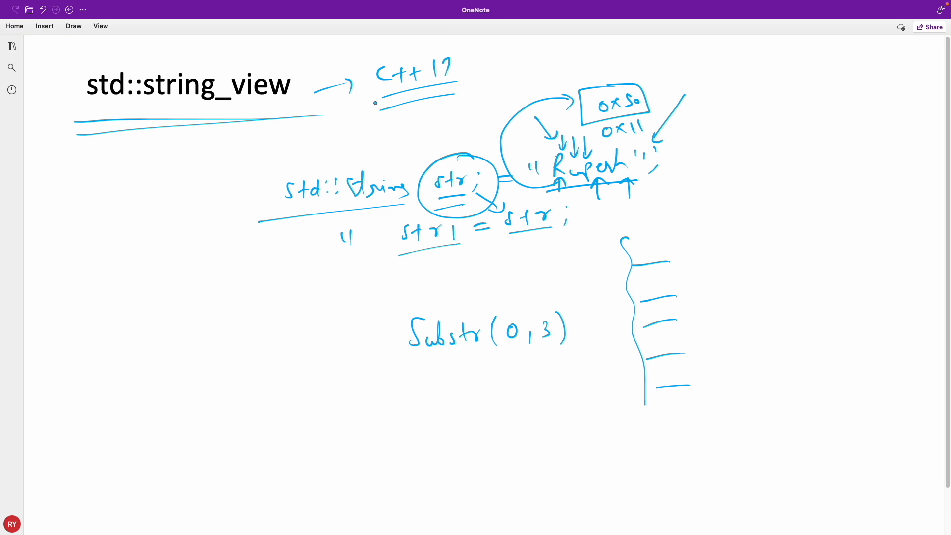
Step: Underline C++17 again and draw an arrow from std::string down to a new quoted, doubled string bar
{"action": "left_click_drag", "start_coordinate": [358, 109], "coordinate": [473, 88]}
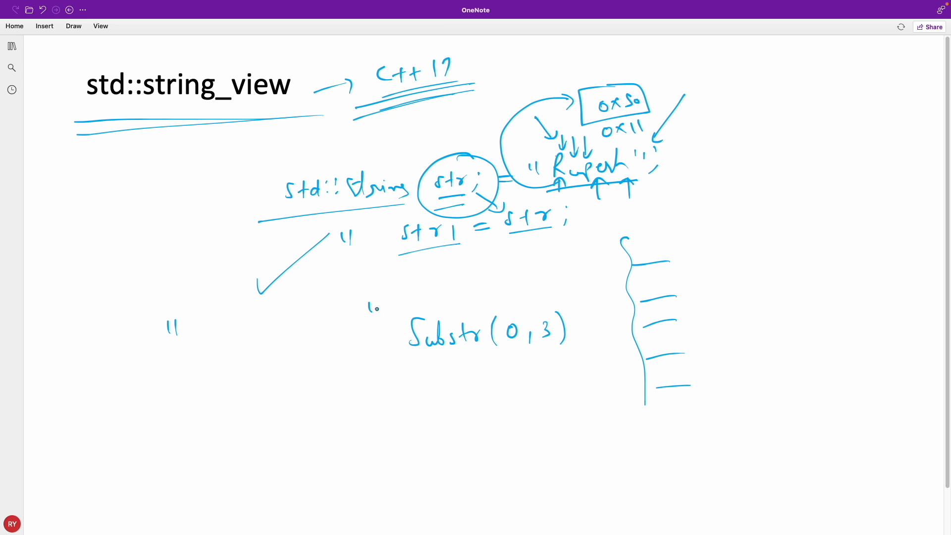
{"action": "left_click_drag", "start_coordinate": [198, 326], "coordinate": [352, 323]}
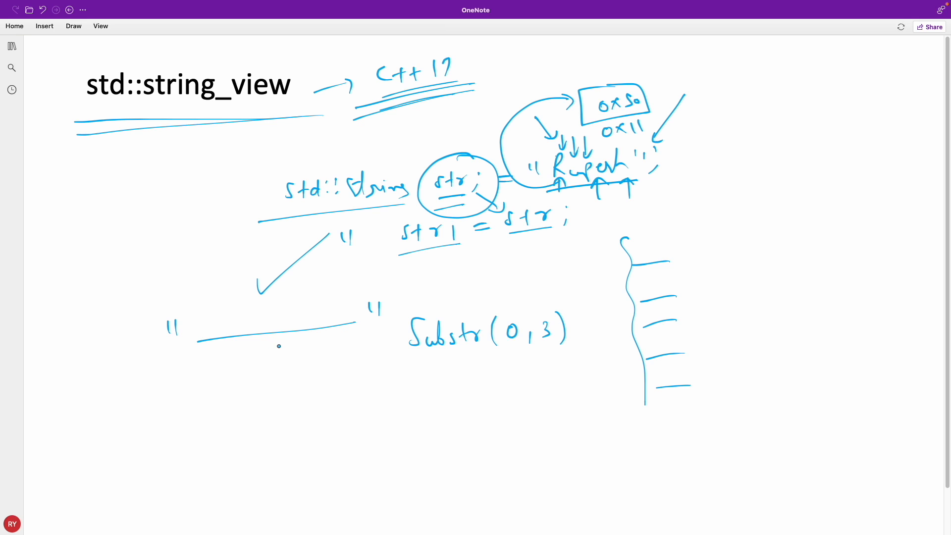
{"action": "left_click_drag", "start_coordinate": [228, 277], "coordinate": [257, 303]}
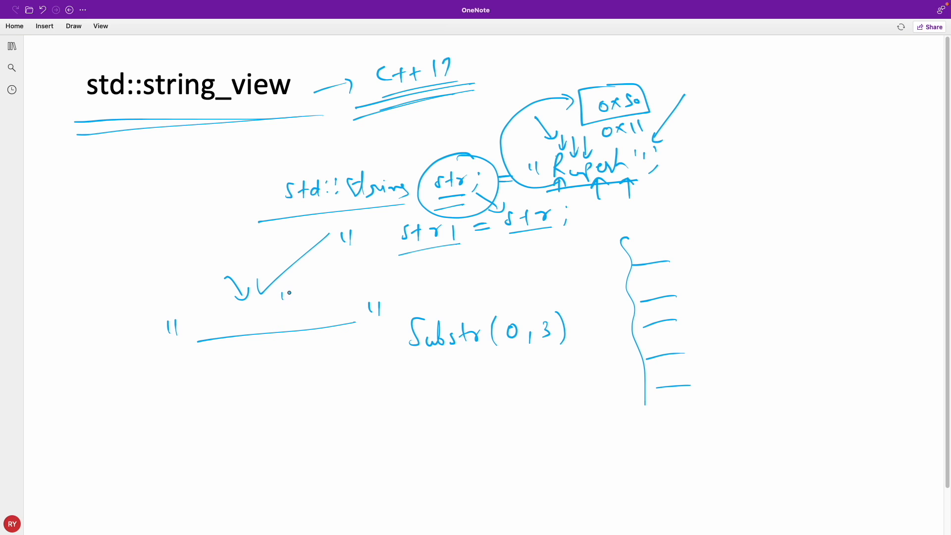
{"action": "left_click_drag", "start_coordinate": [342, 276], "coordinate": [351, 297]}
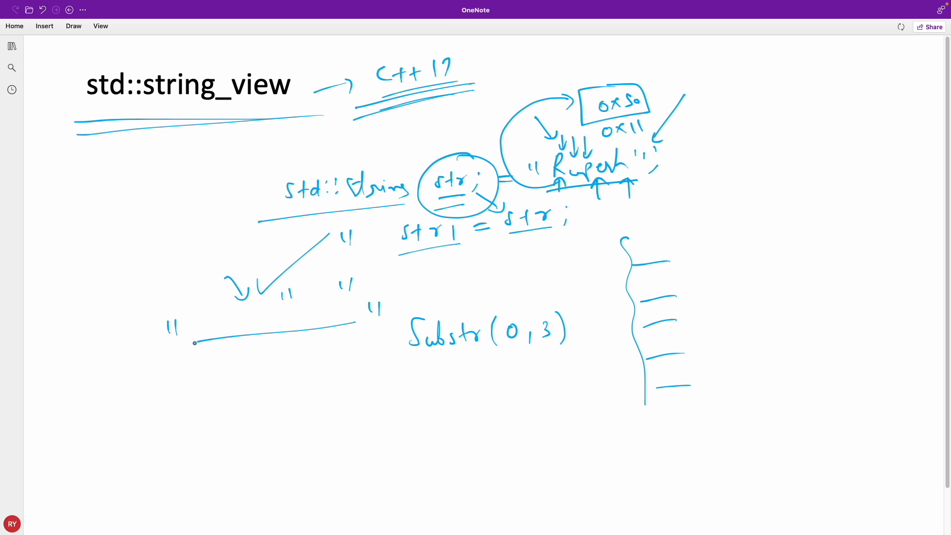
{"action": "left_click_drag", "start_coordinate": [193, 343], "coordinate": [357, 318]}
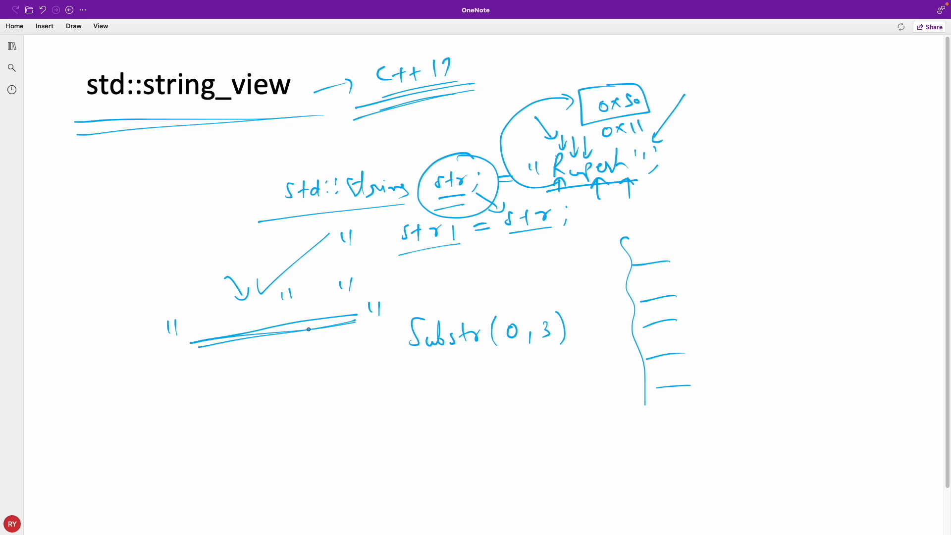